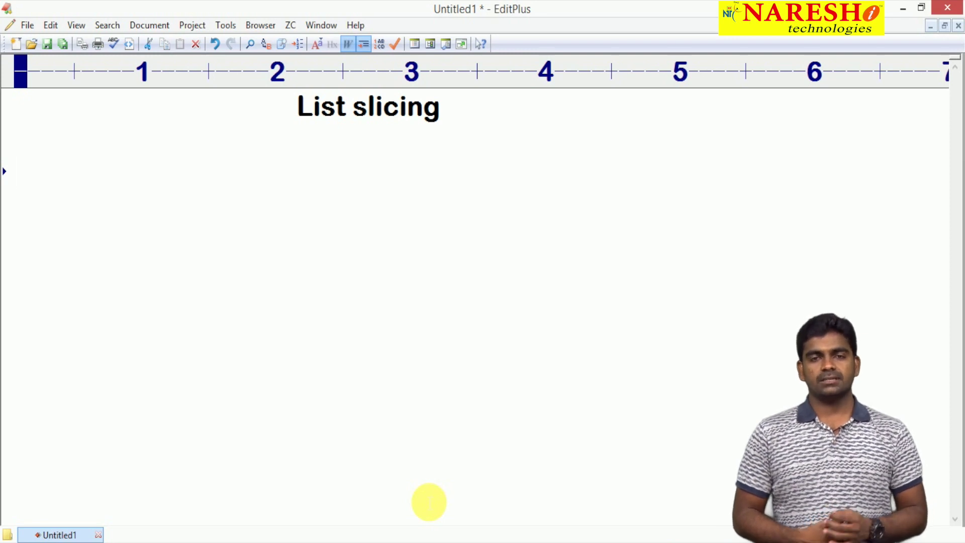
Write a 'Syntax :' heading followed by the slice form [lower_bound : upper_bound] in the EditPlus notes.
click(13, 171)
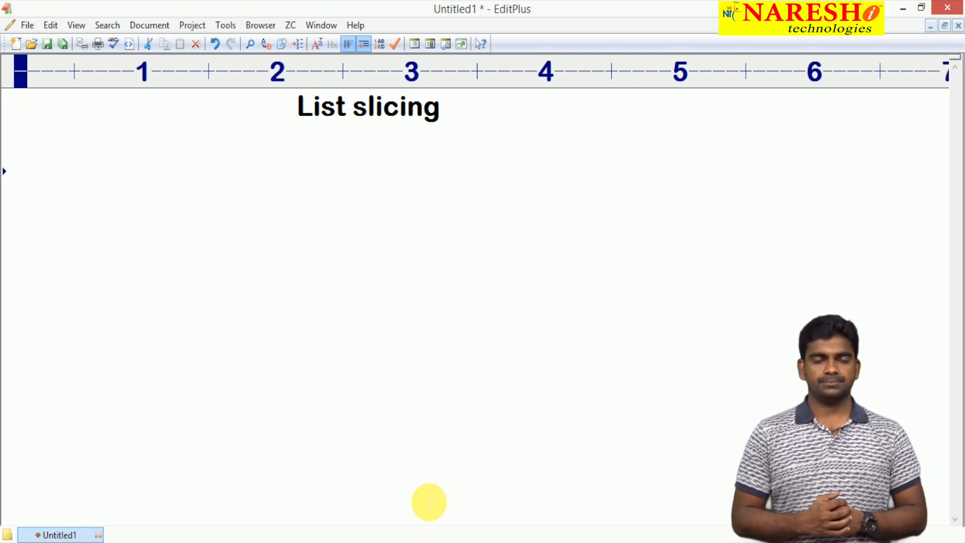
click(15, 170)
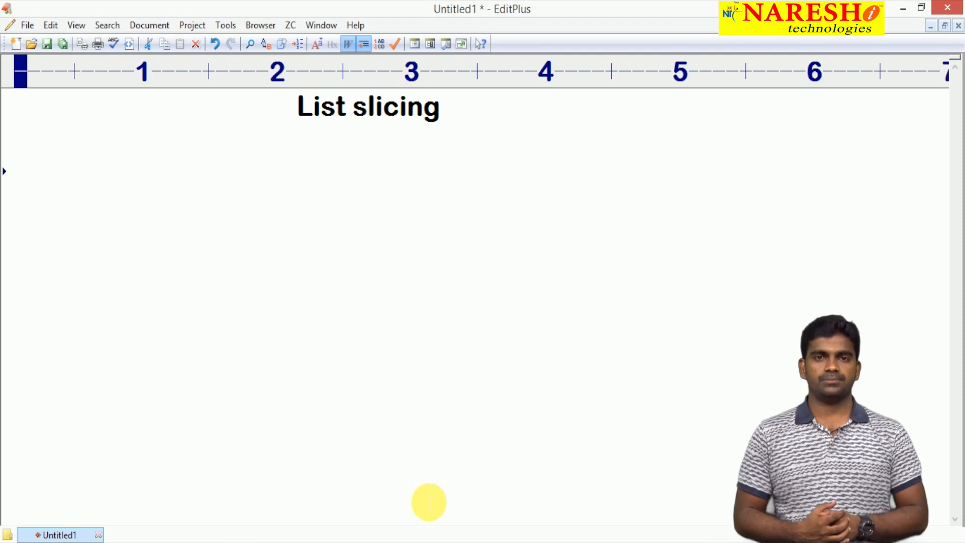
text(Syntax :)
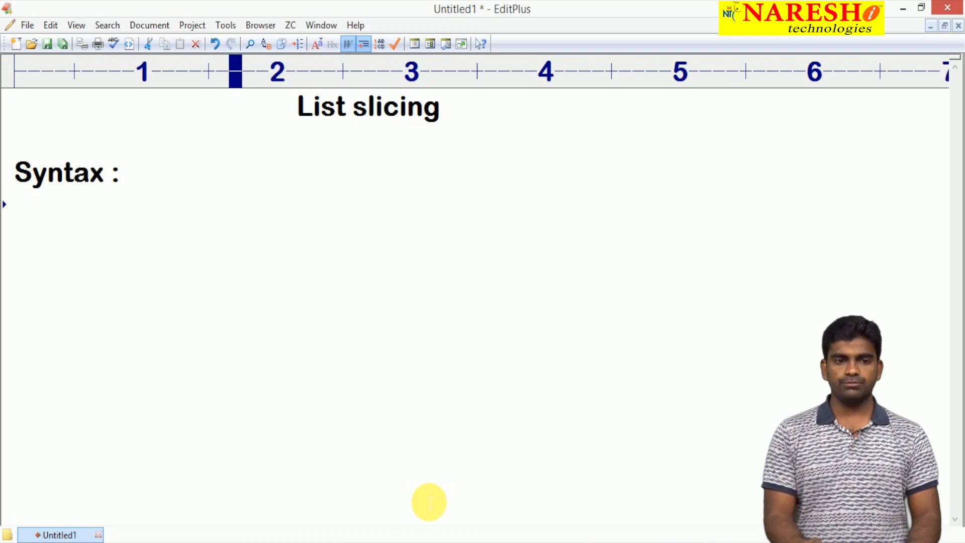
text([)
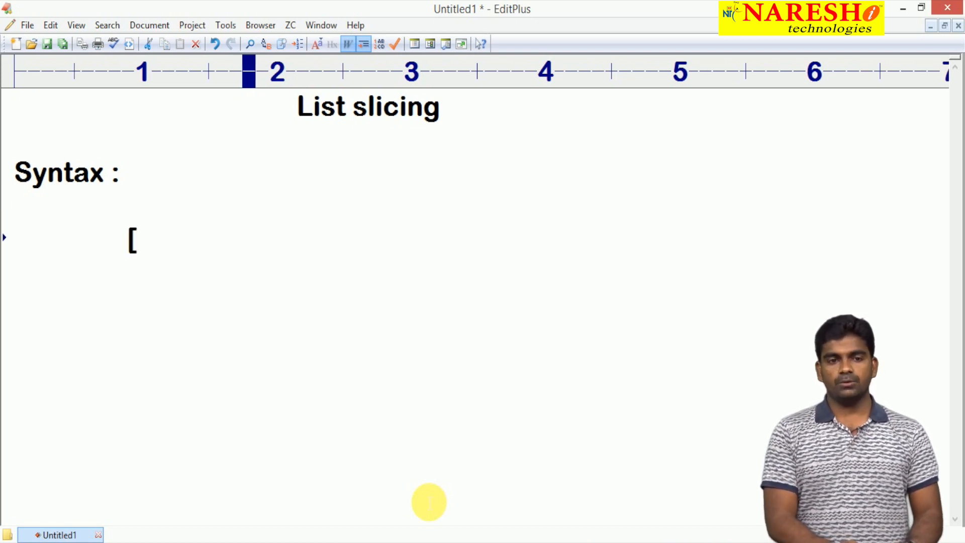
text(lower)
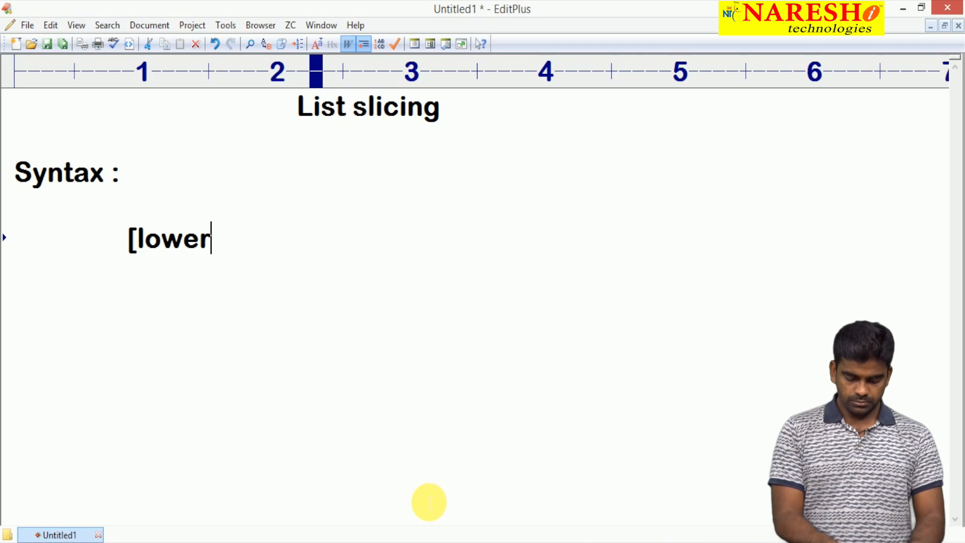
text(_bound)
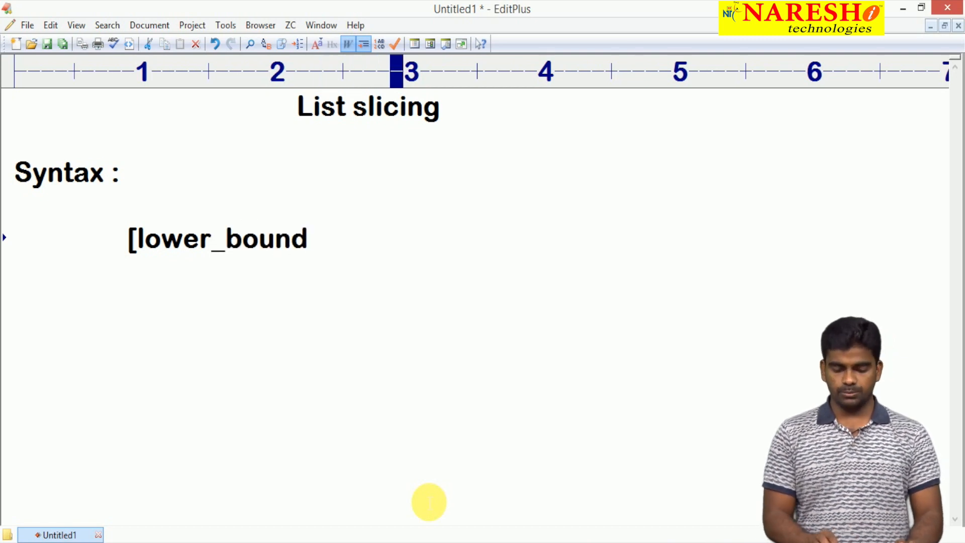
text(: up)
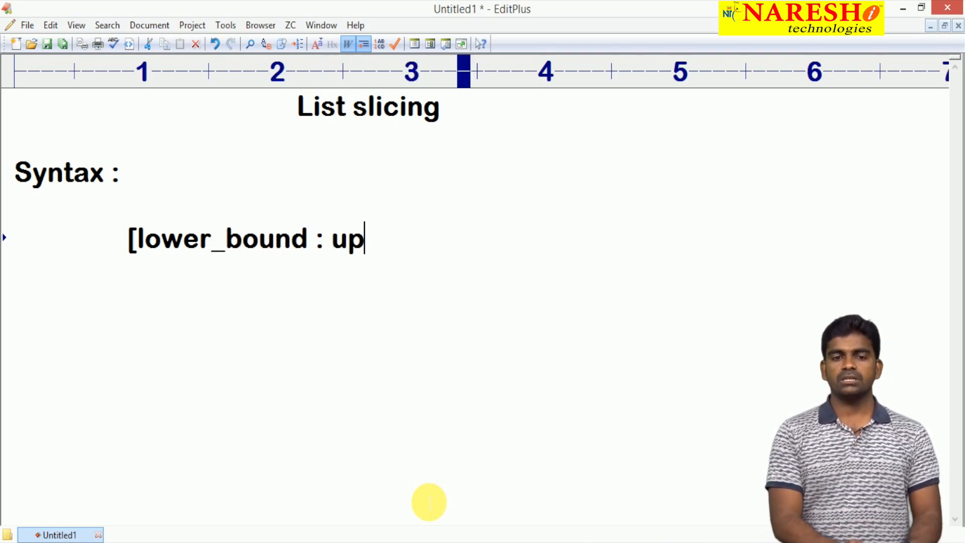
text(per_boun)
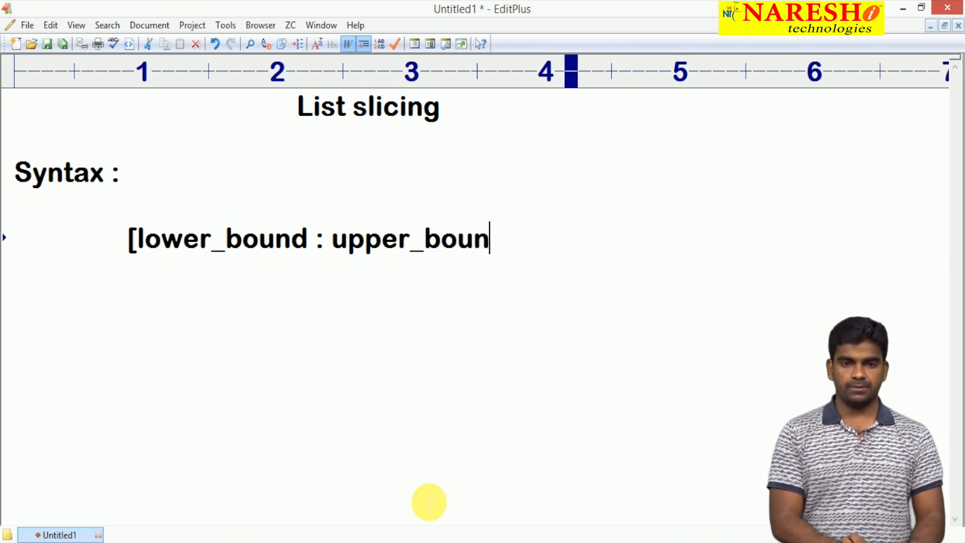
text(d])
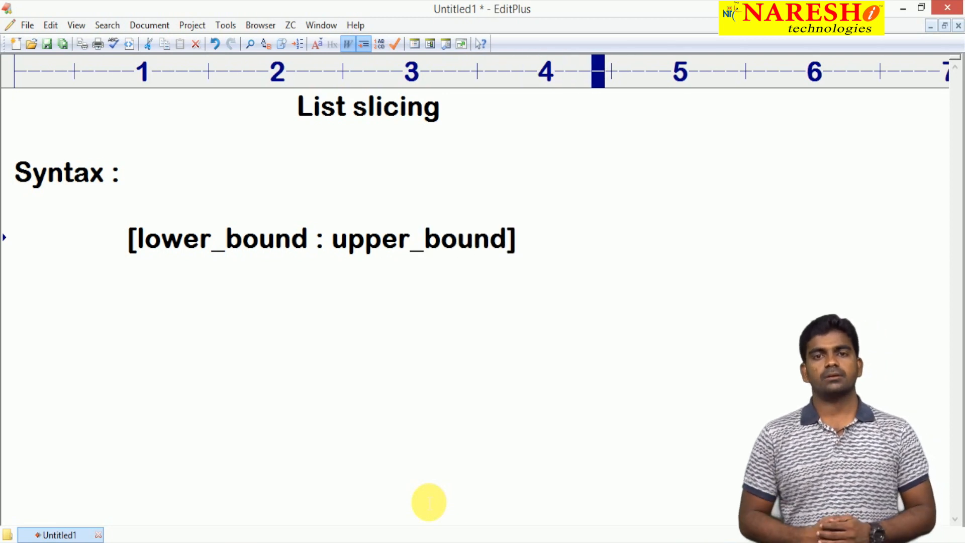
click(519, 239)
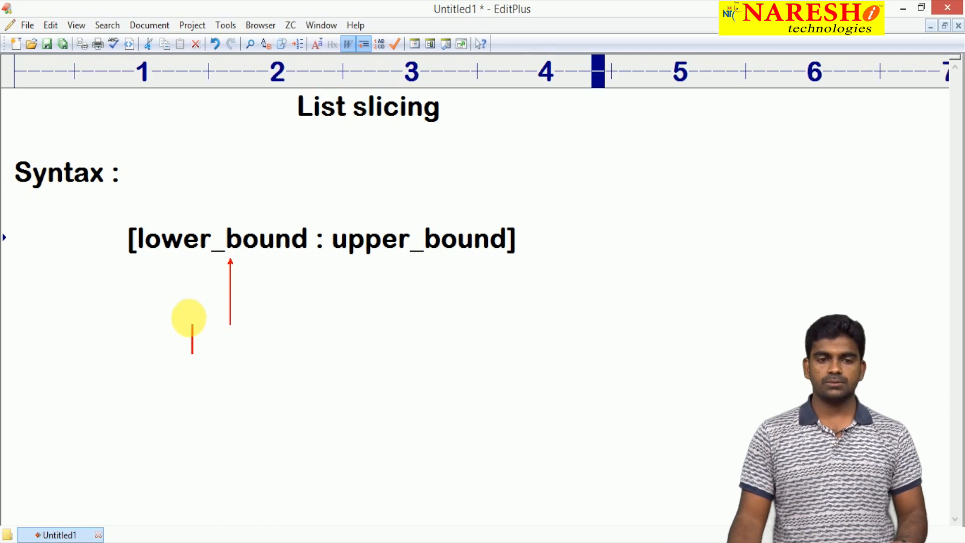
Annotate lower_bound as 'includes' and upper_bound as 'excludes' in the notes.
text(inclu)
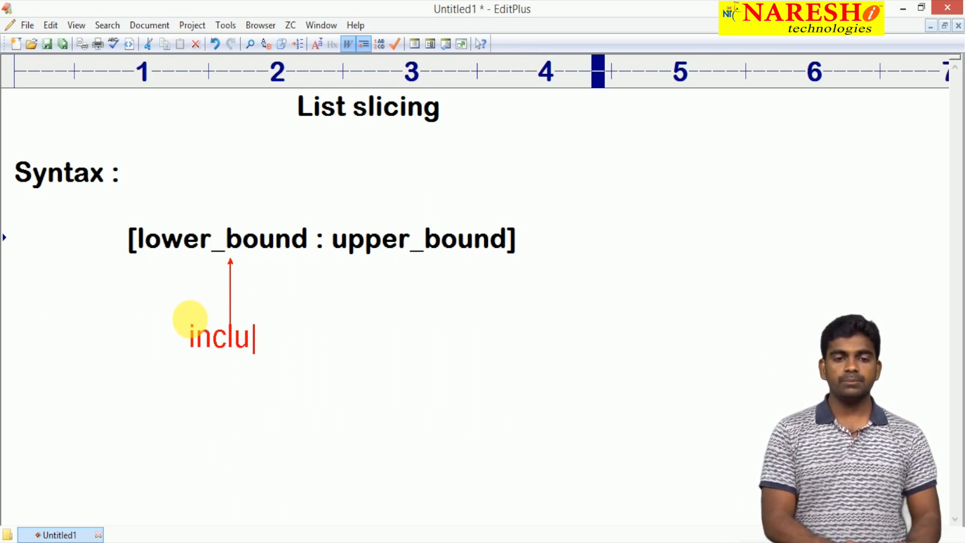
text(des)
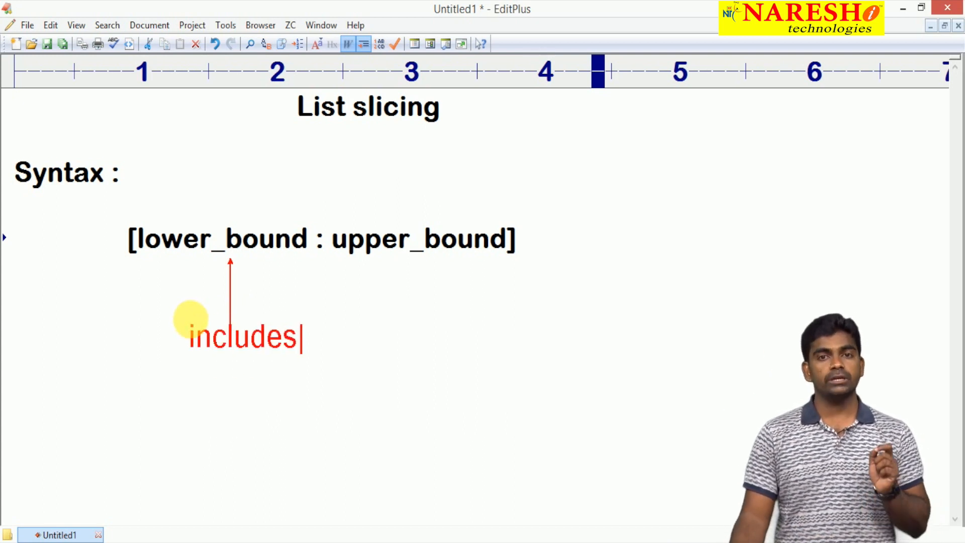
mouse_move(297, 319)
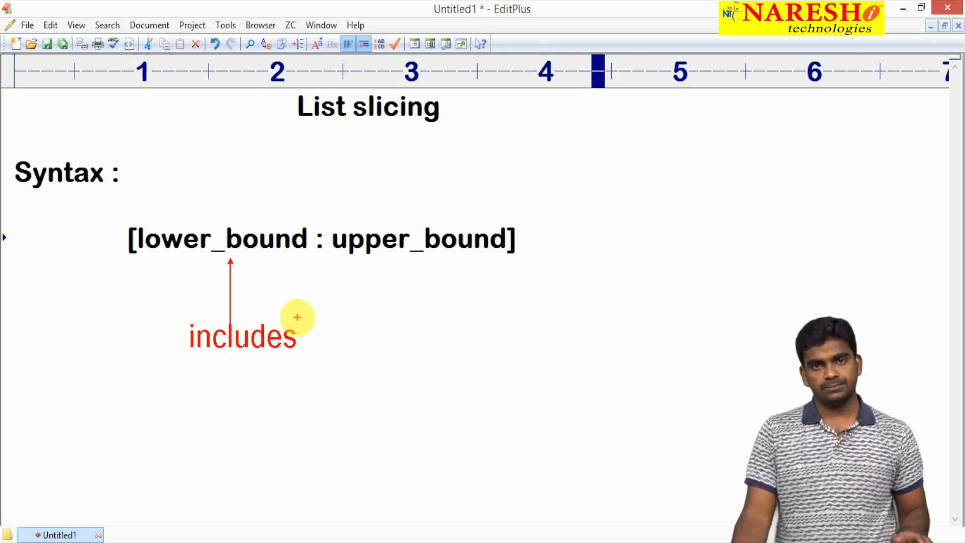
mouse_move(435, 259)
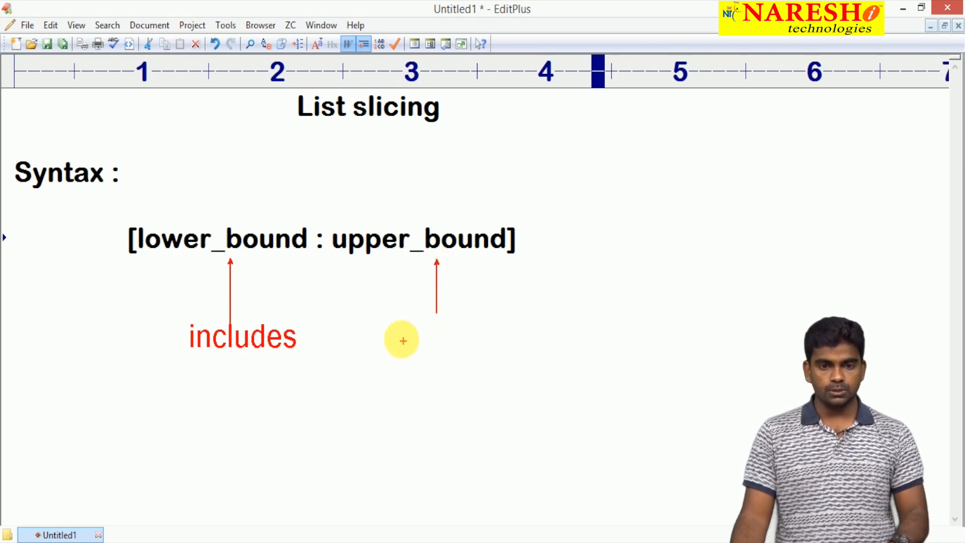
text(exl)
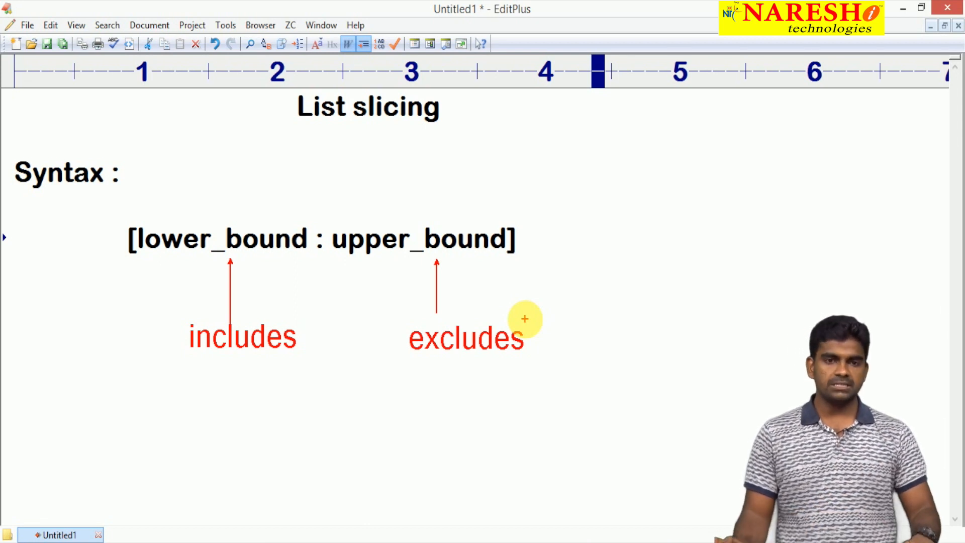
Launch a fresh Python 3.6.0 IDLE shell via the Run dialog.
click(524, 319)
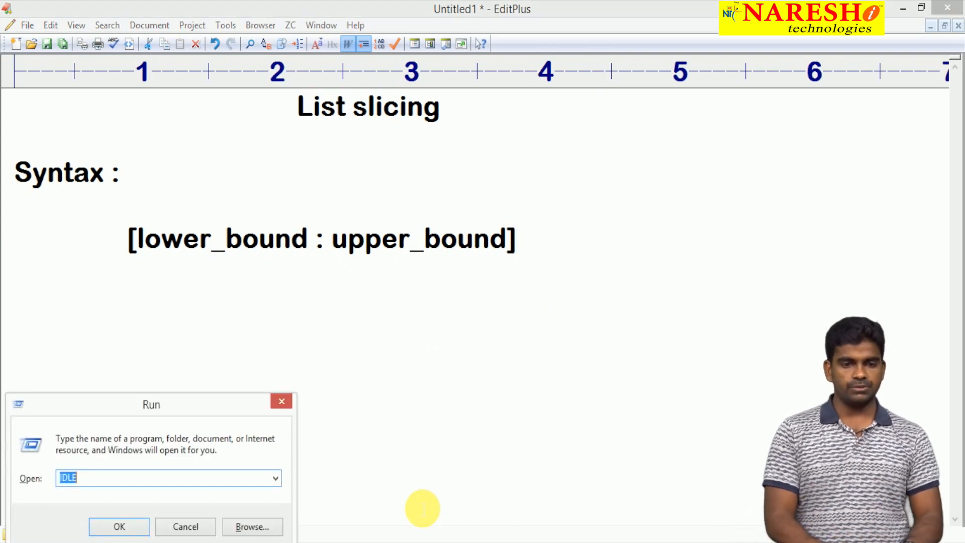
click(119, 526)
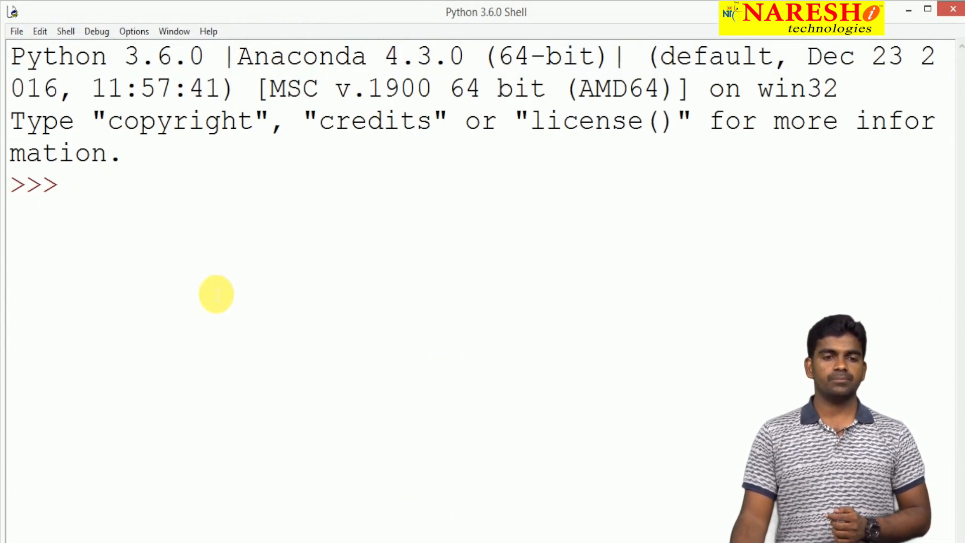
Define the list a = [10,20,30,40,50] at the IDLE prompt.
text(a =)
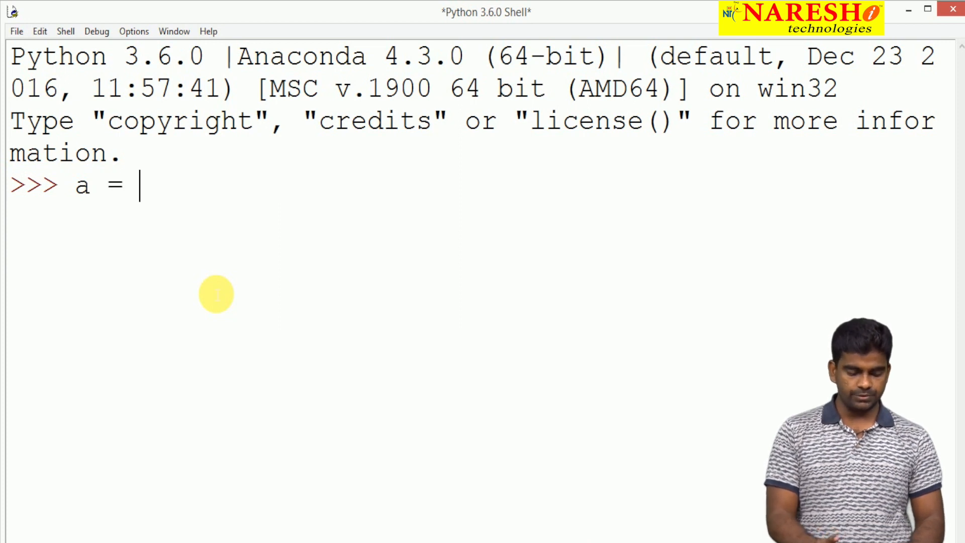
text([10,20,30,)
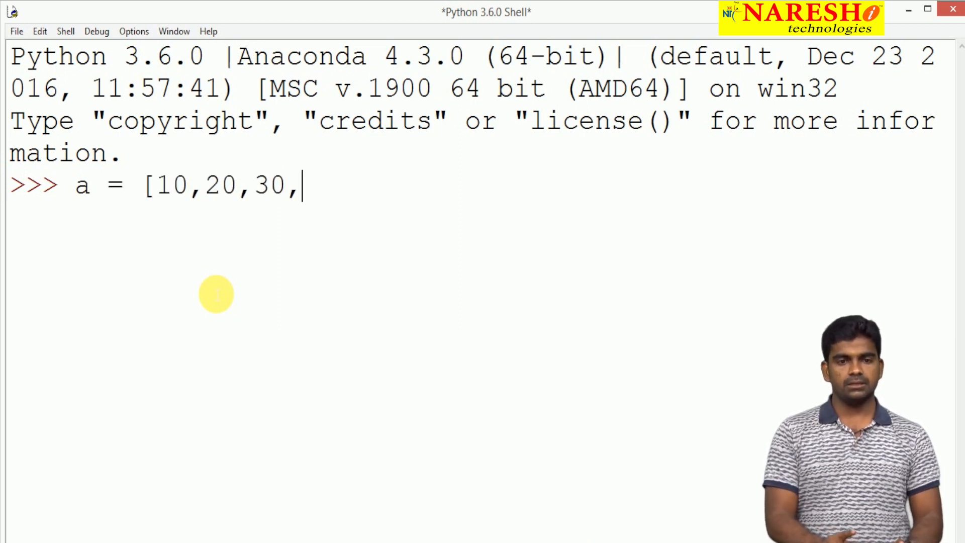
text(40,50])
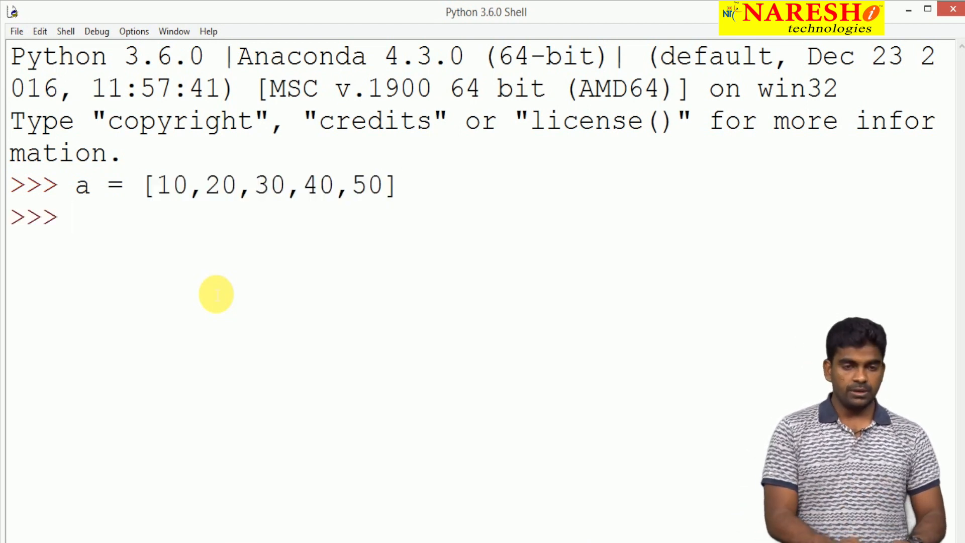
Evaluate a[1:4] in the shell, returning [20, 30, 40].
text(a)
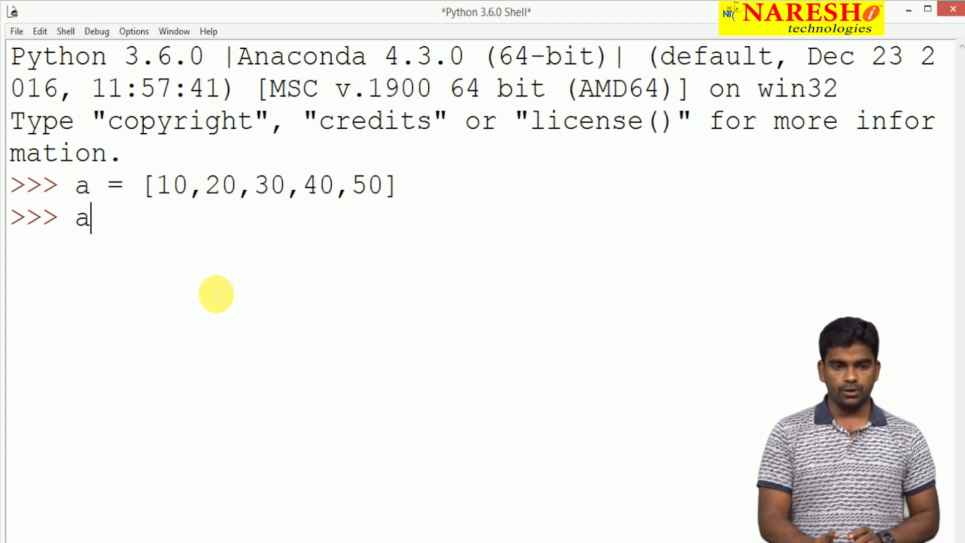
text([)
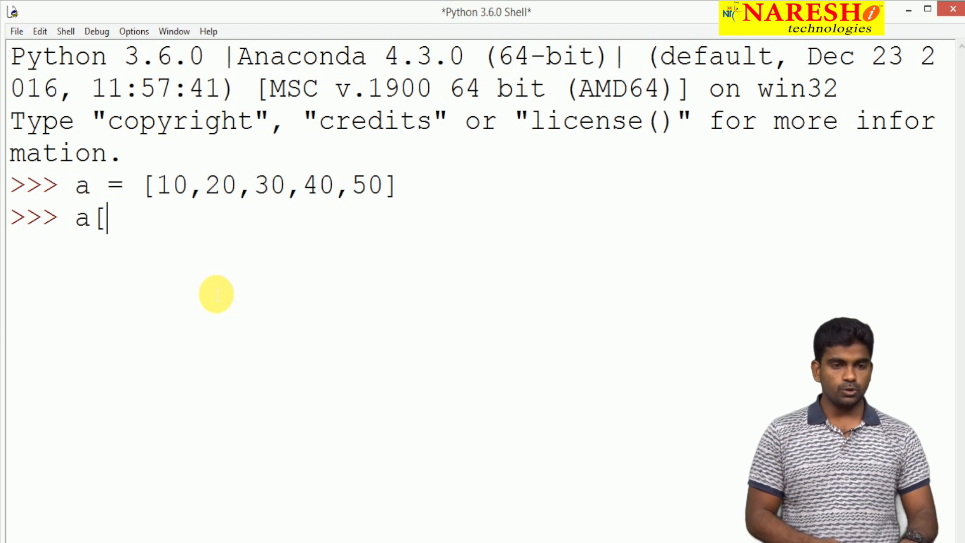
text(1)
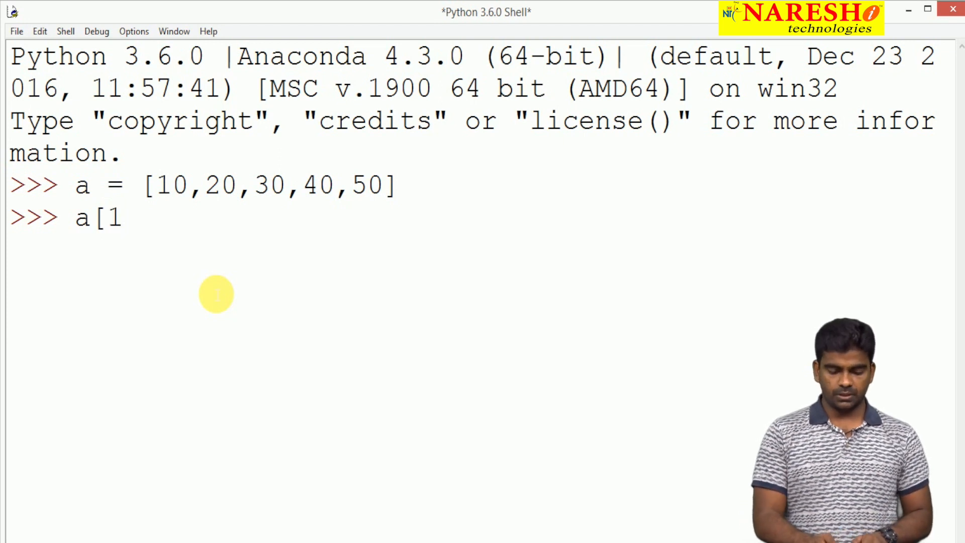
text(:)
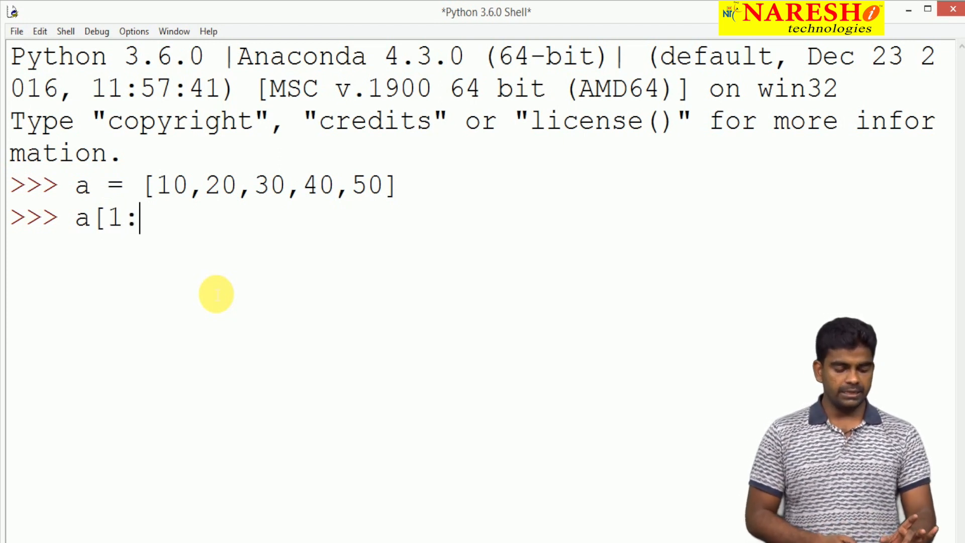
text(4)
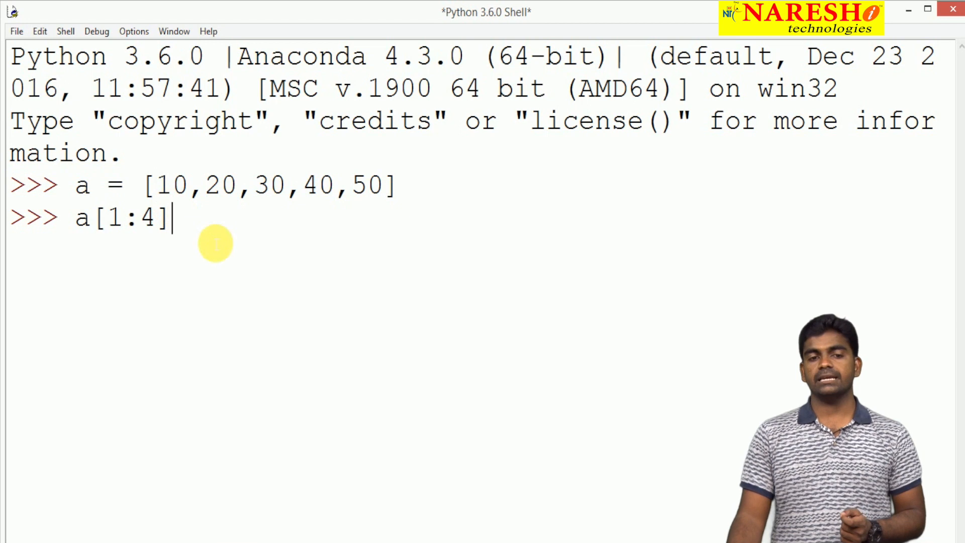
mouse_move(206, 169)
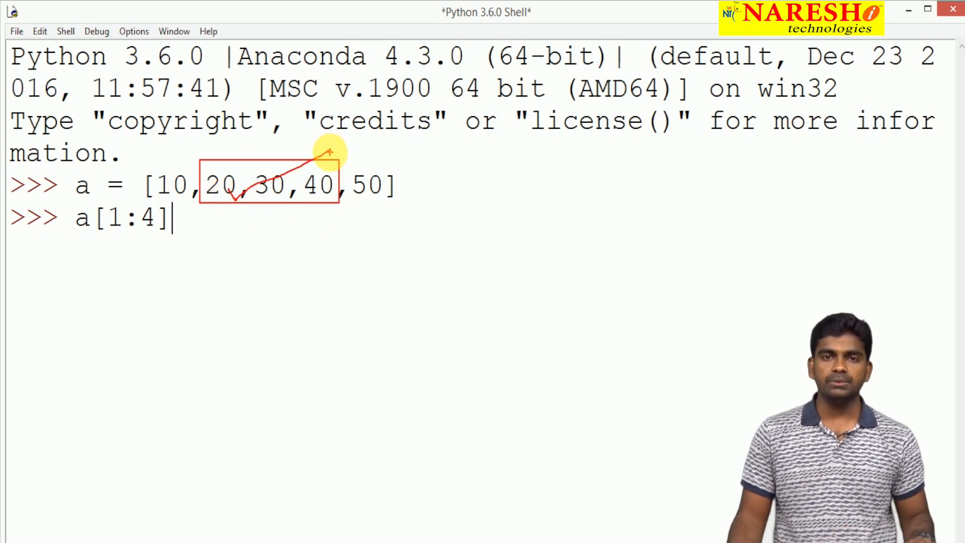
mouse_move(220, 243)
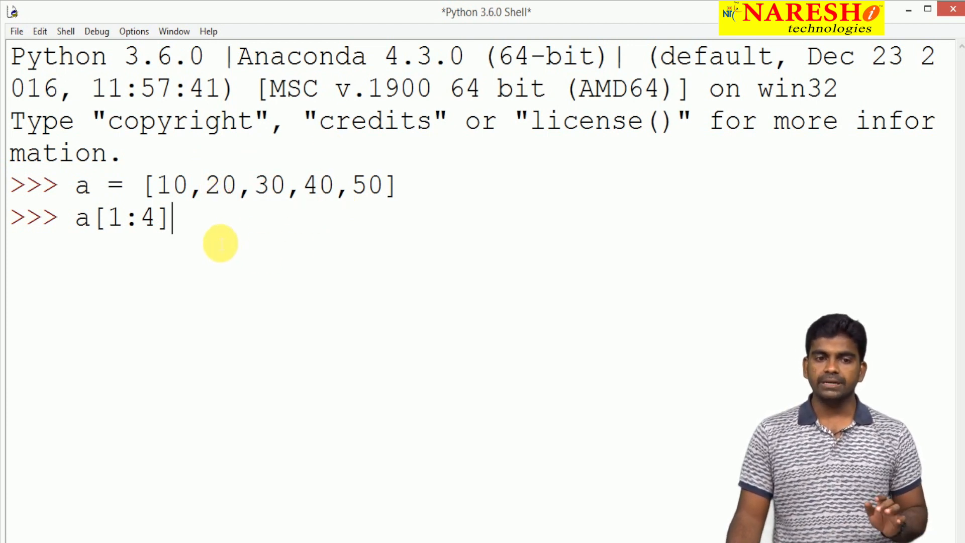
key(Return)
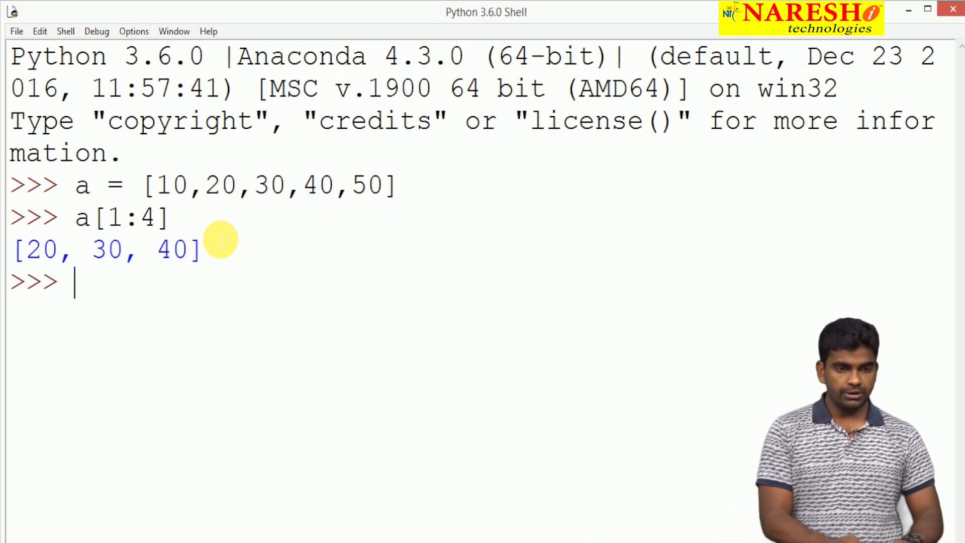
Evaluate a[1:] with the upper bound omitted, returning [20, 30, 40, 50].
text(a)
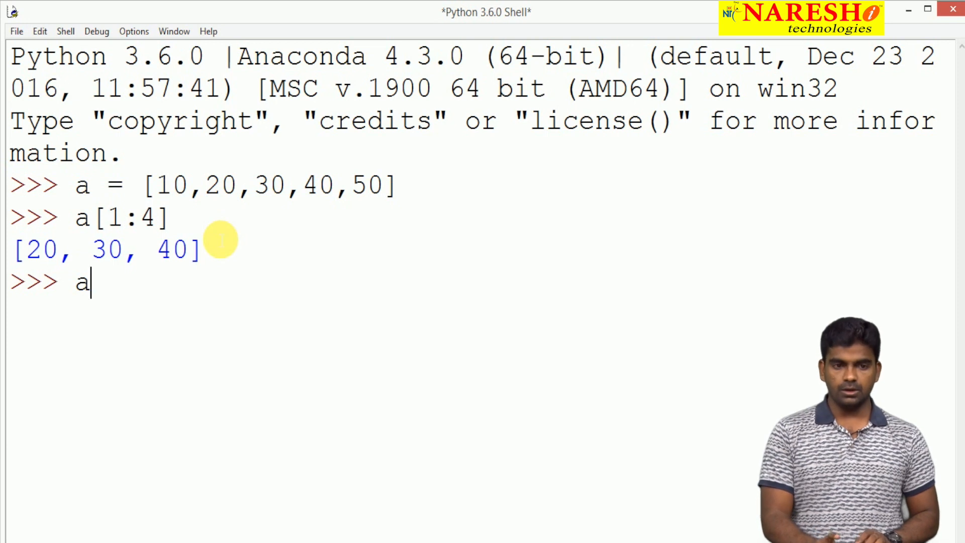
text([)
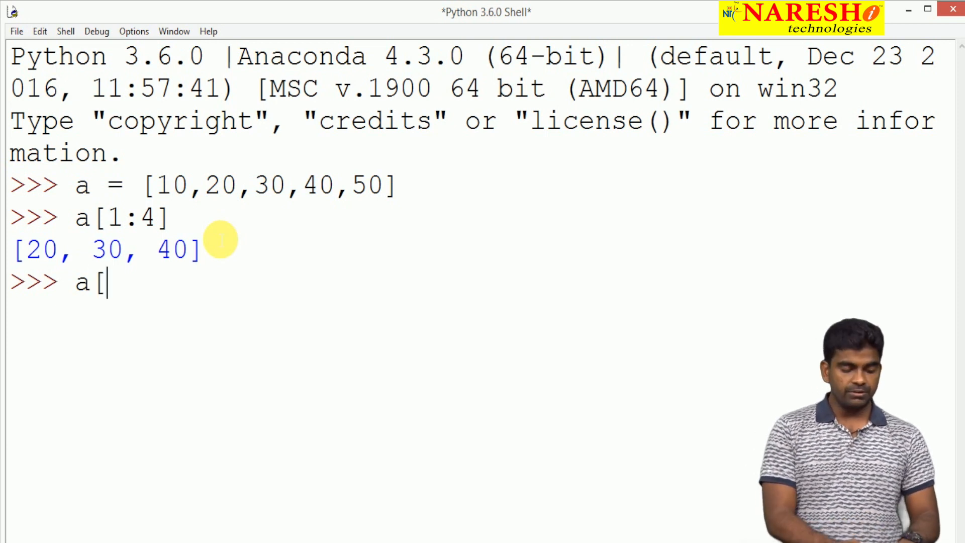
text(1:)
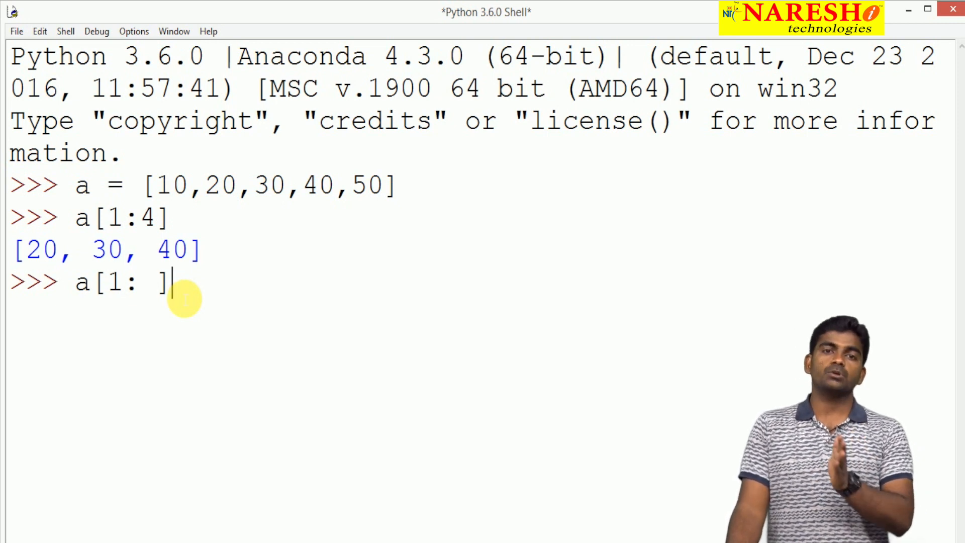
key(Return)
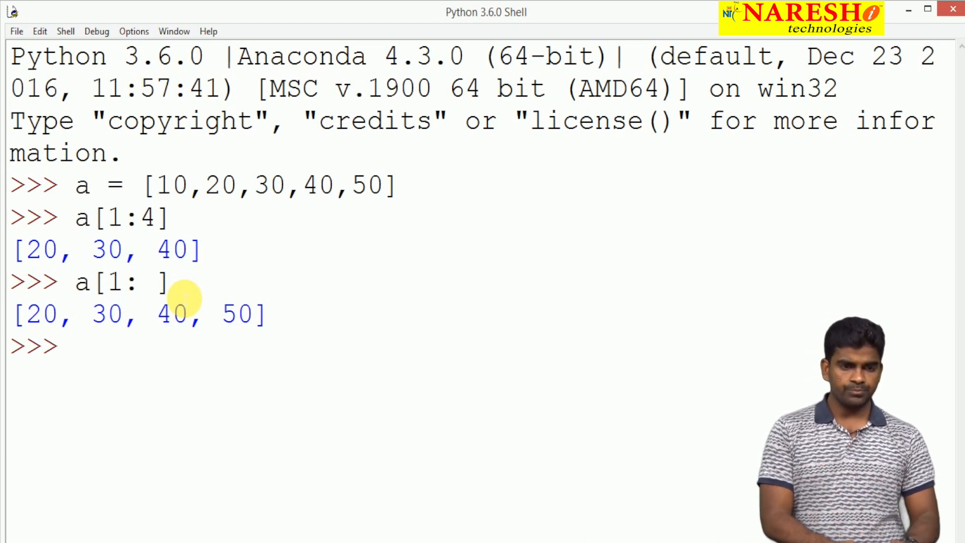
Evaluate a[ : 3] returning [10, 20, 30] and a[:] returning the full list.
text(a[ :)
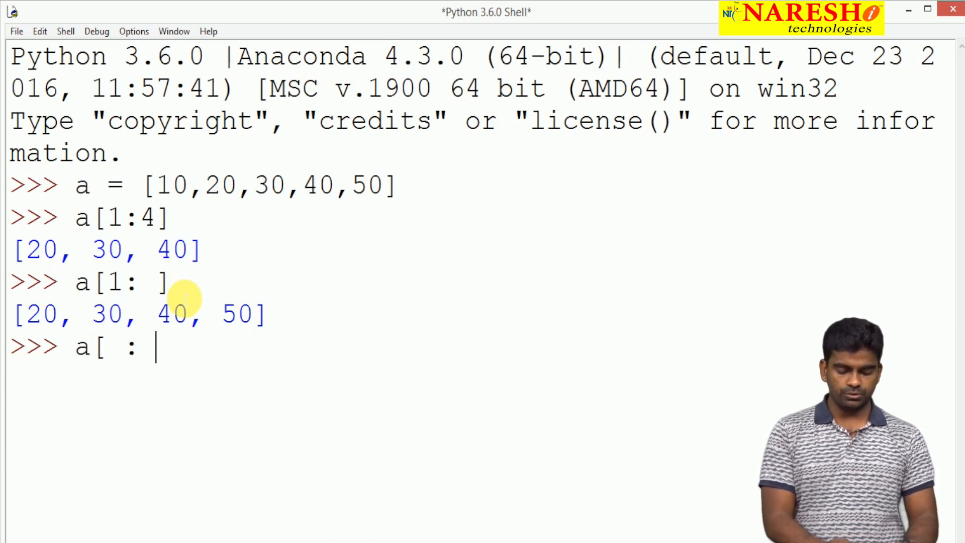
text(3])
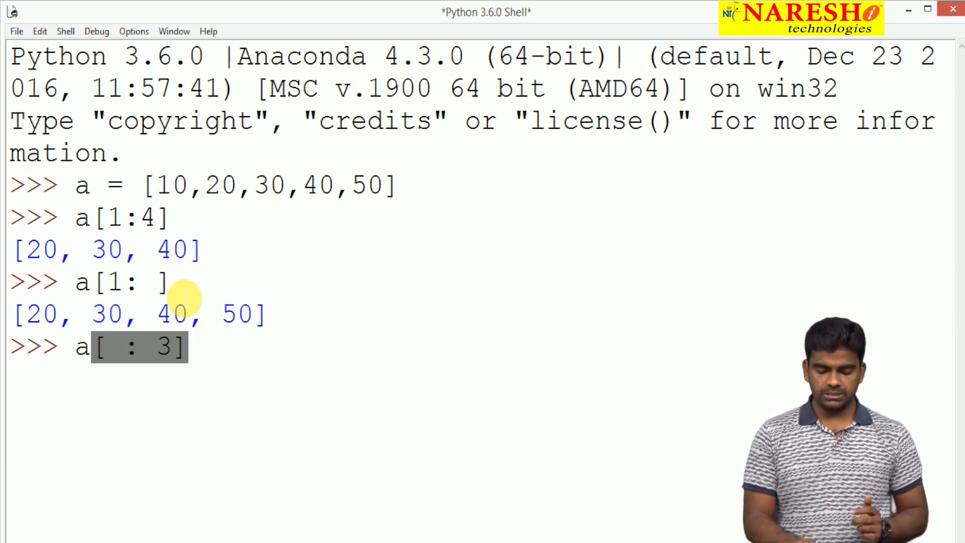
key(Return)
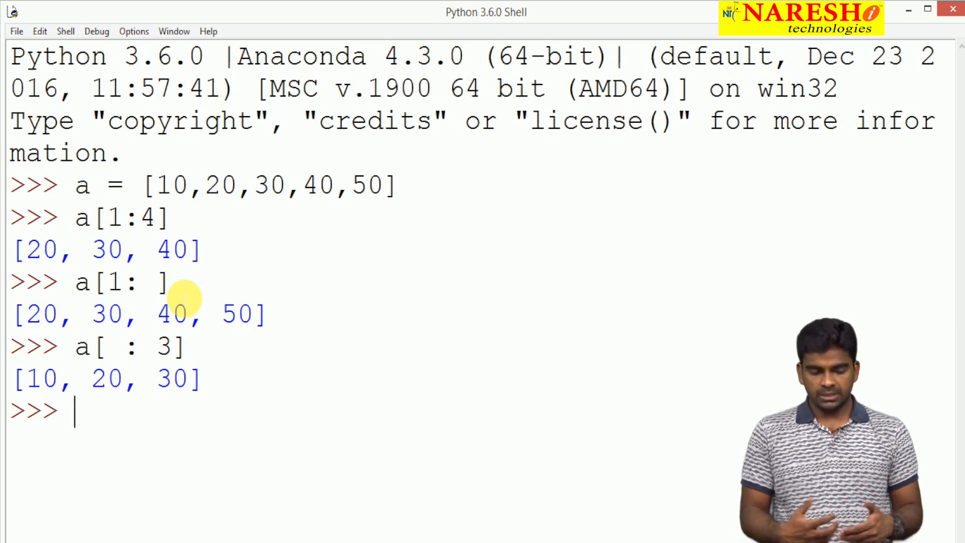
text(a[)
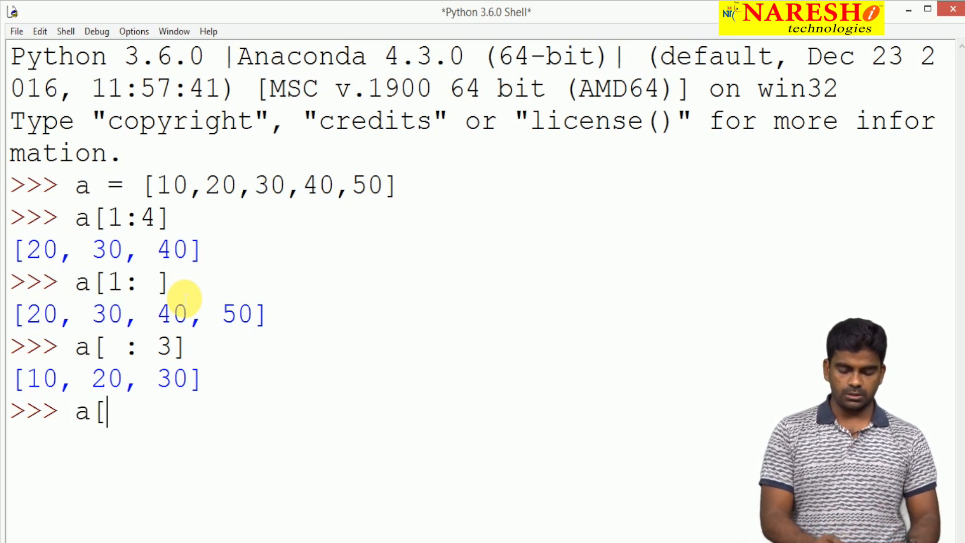
text(:])
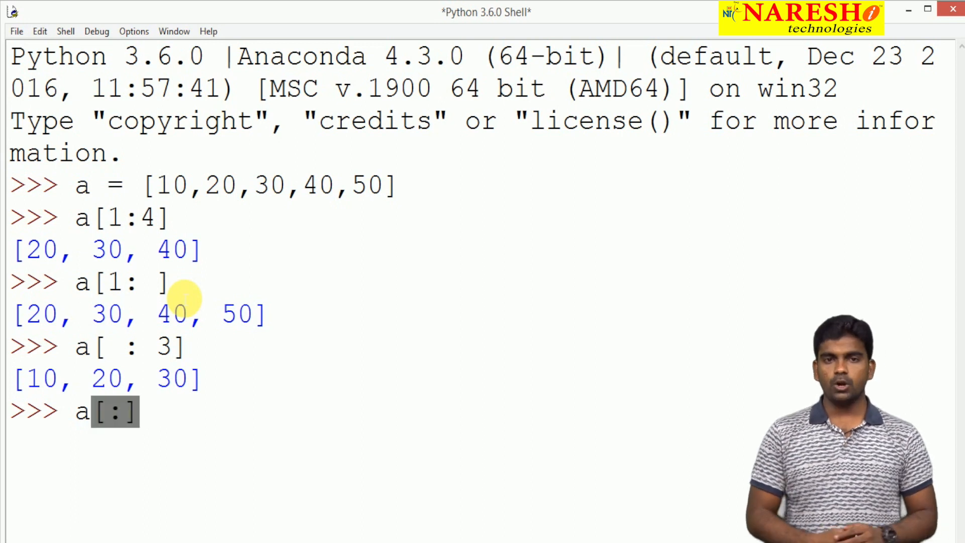
key(Return)
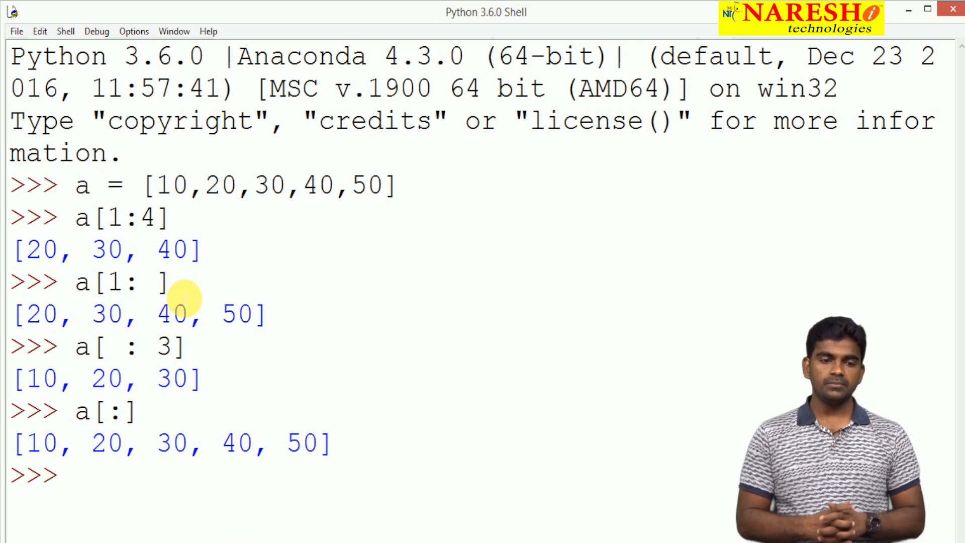
Evaluate a[0:len(a)], returning the whole list [10, 20, 30, 40, 50].
text(a)
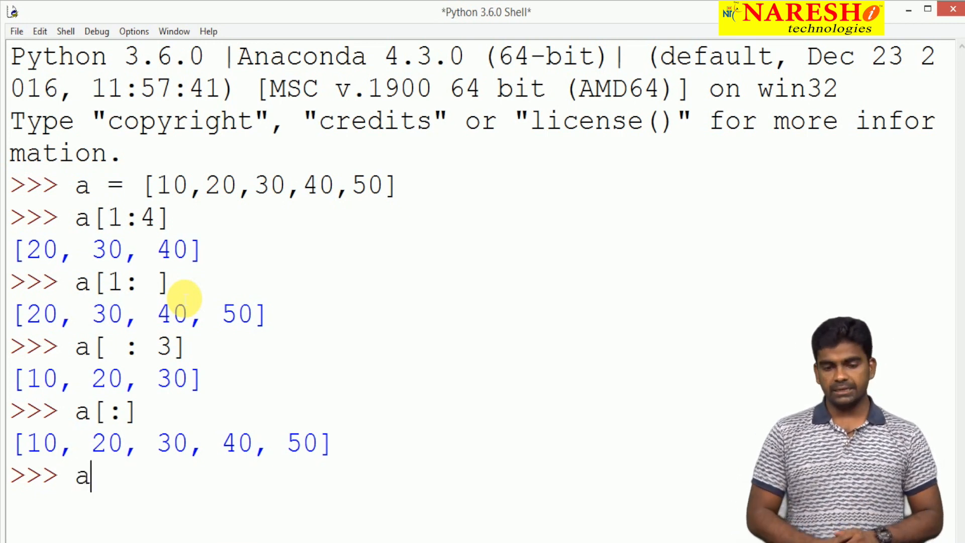
text([)
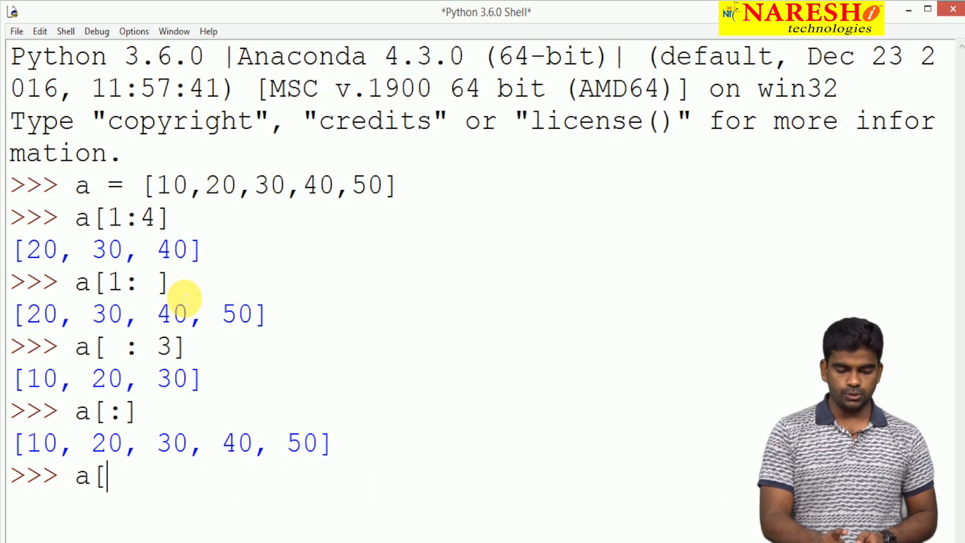
text(0:)
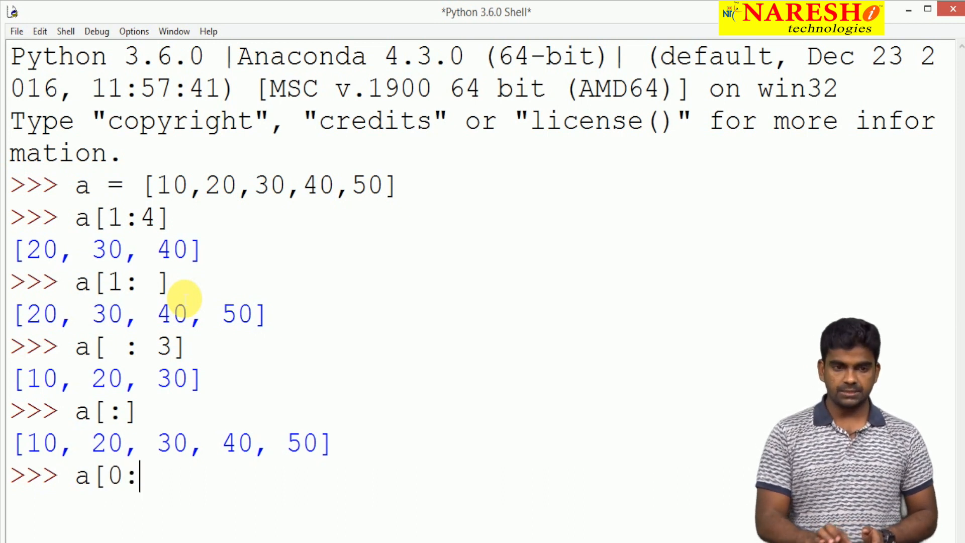
text(len)
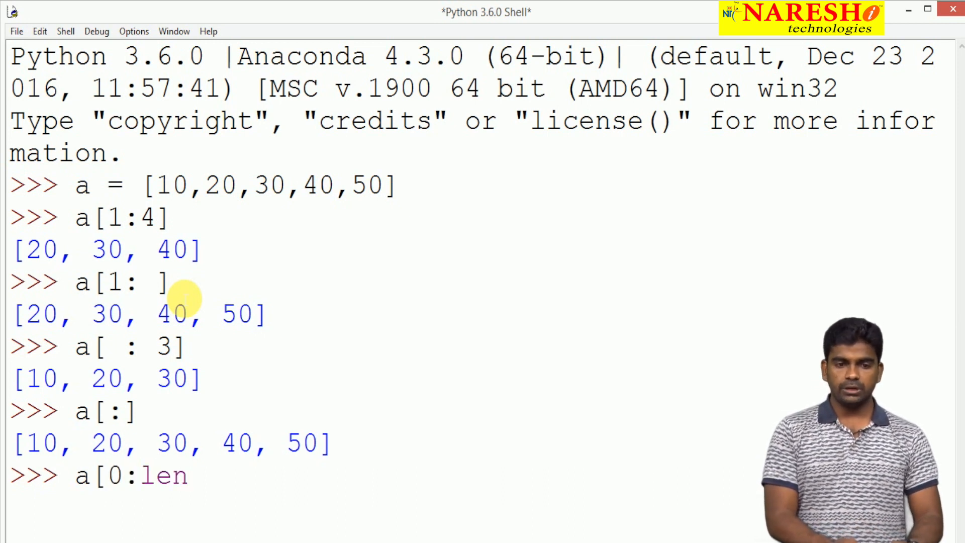
text((a)
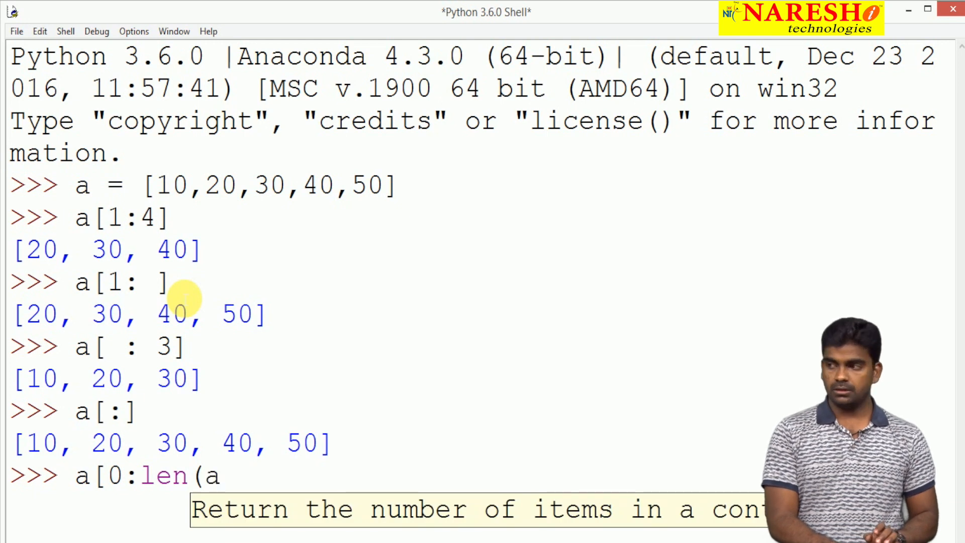
text()])
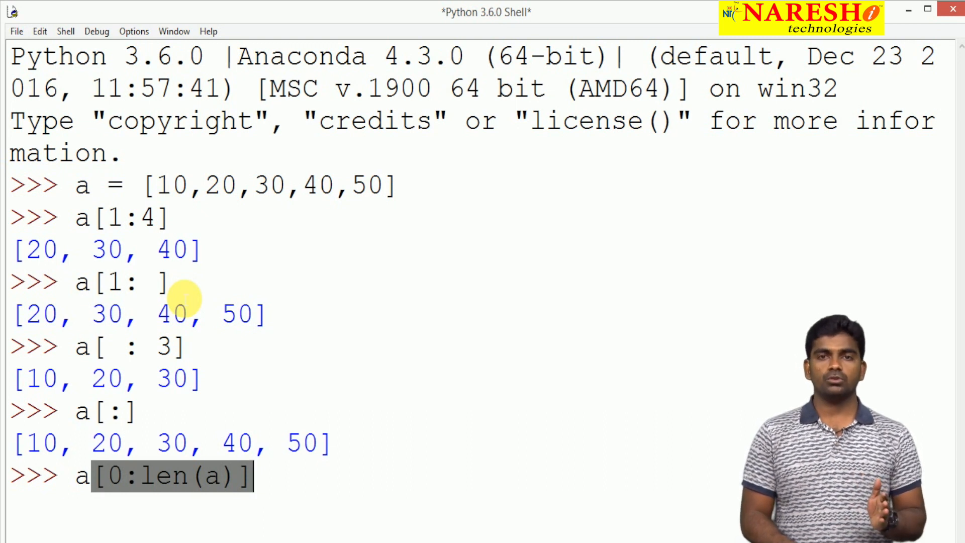
key(Return)
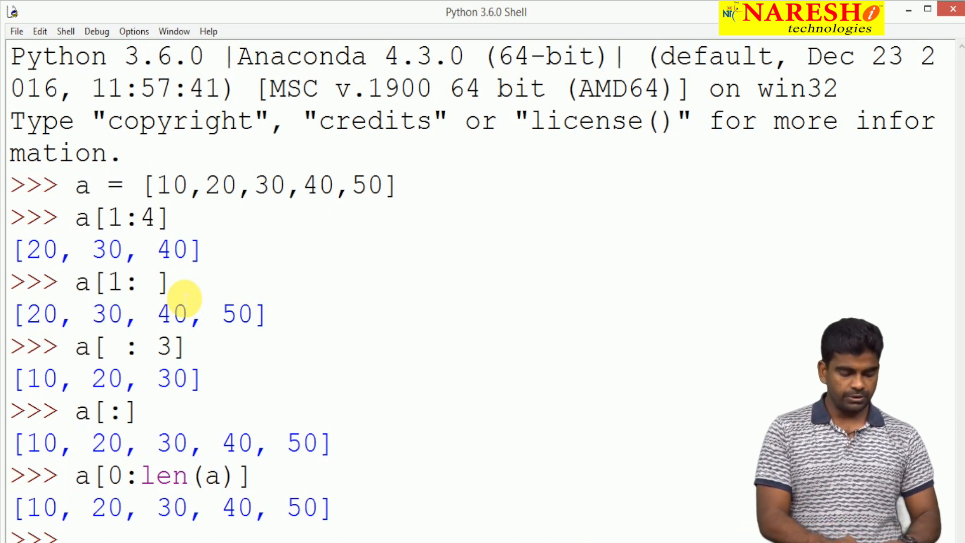
Evaluate the negative-index slice a[-5:-1], returning [10, 20, 30, 40].
text(a)
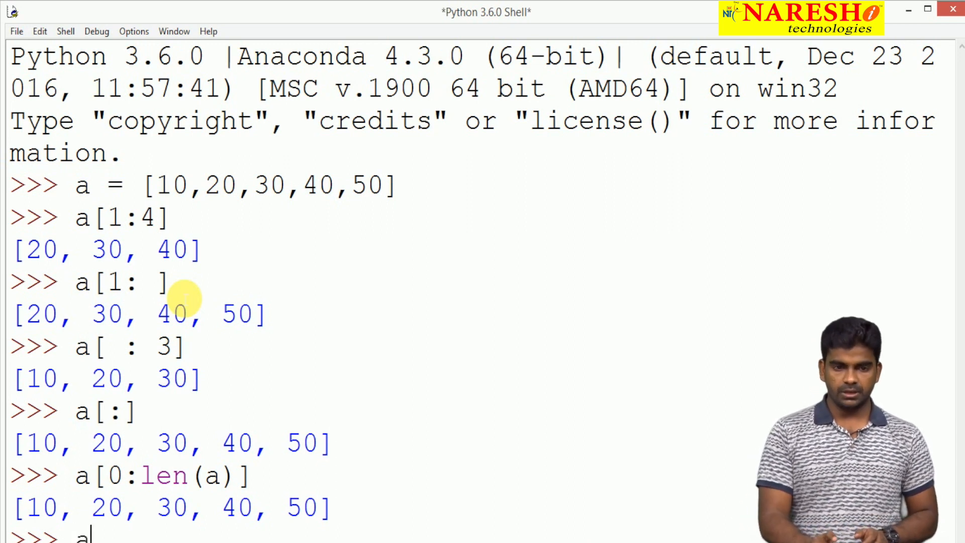
text(=)
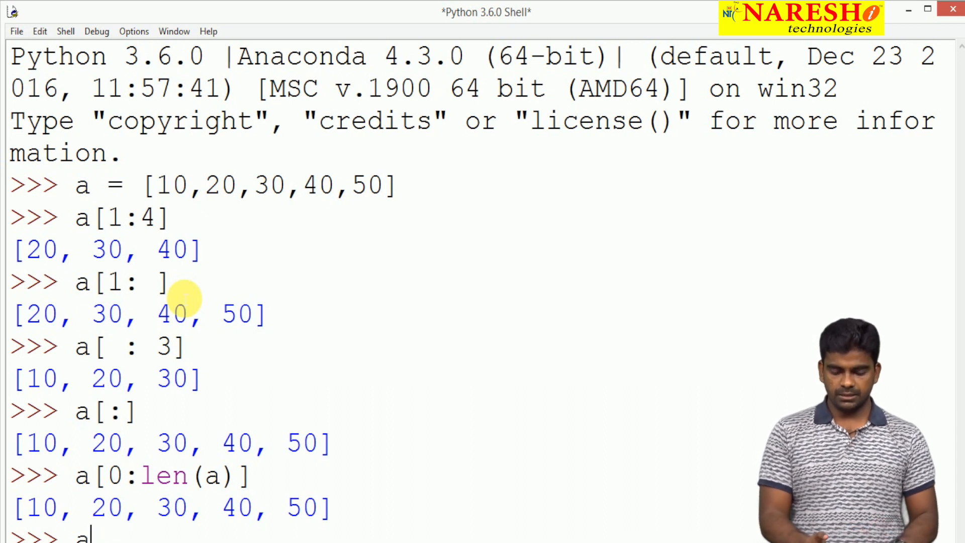
text([-)
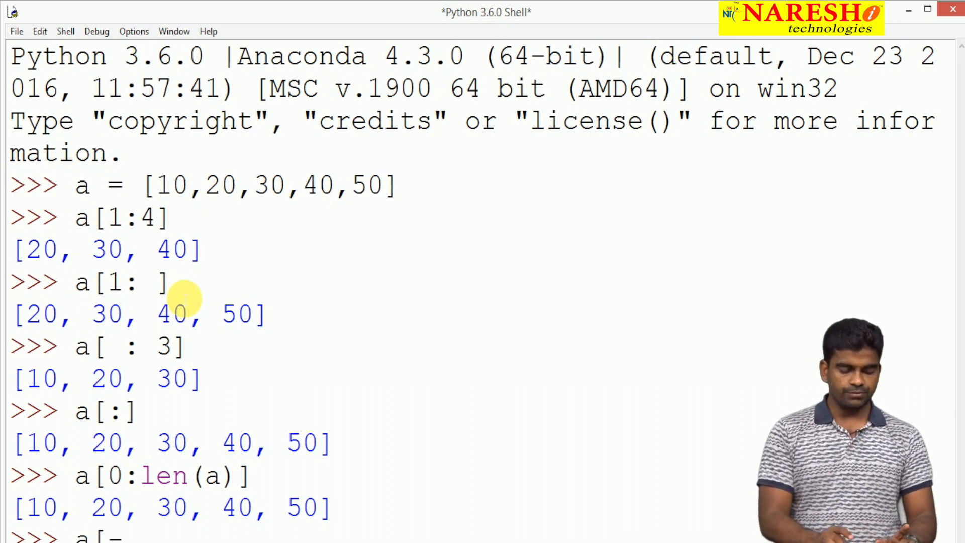
text(5:-1)
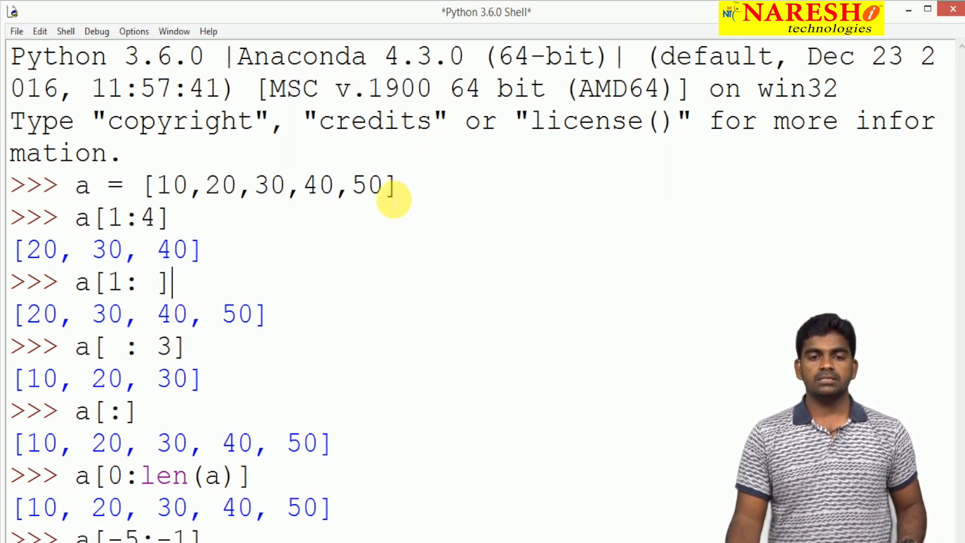
mouse_move(354, 215)
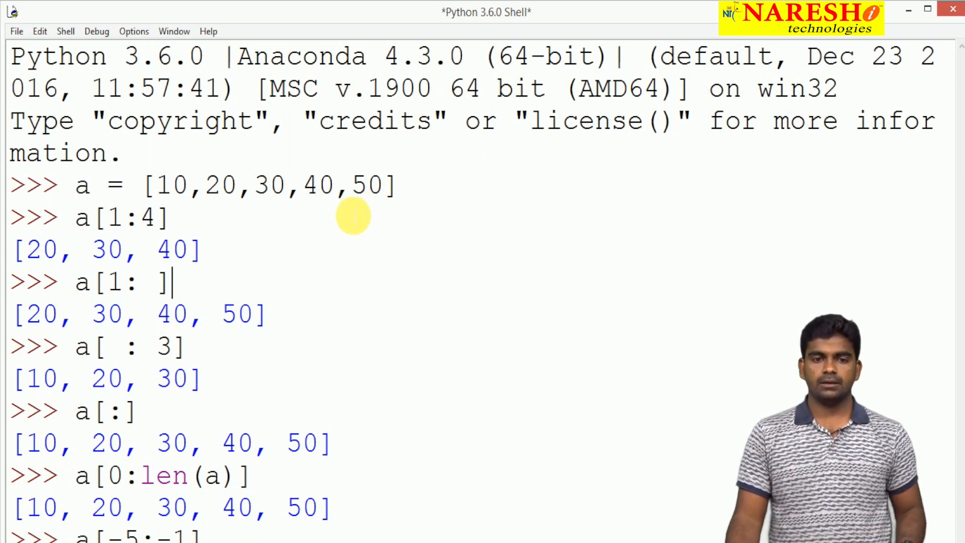
mouse_move(406, 200)
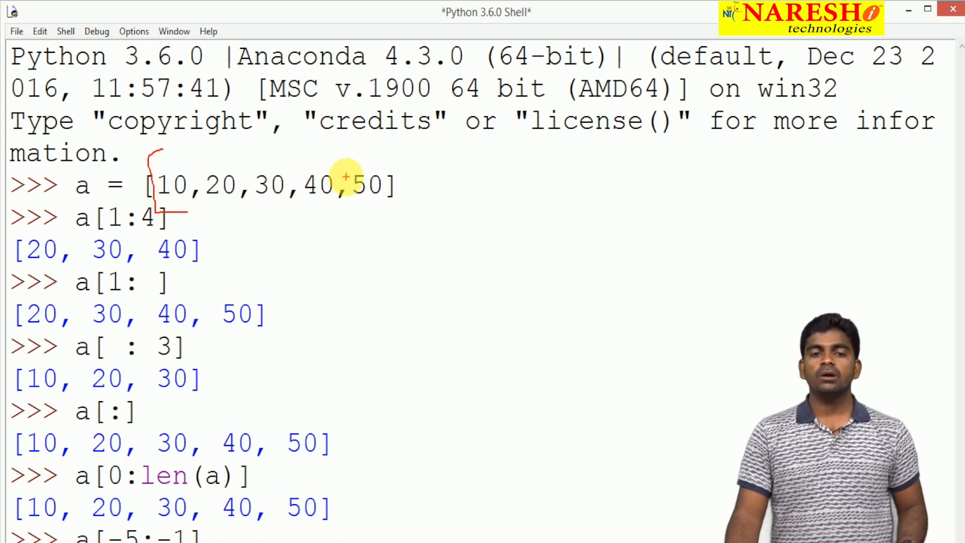
mouse_move(333, 151)
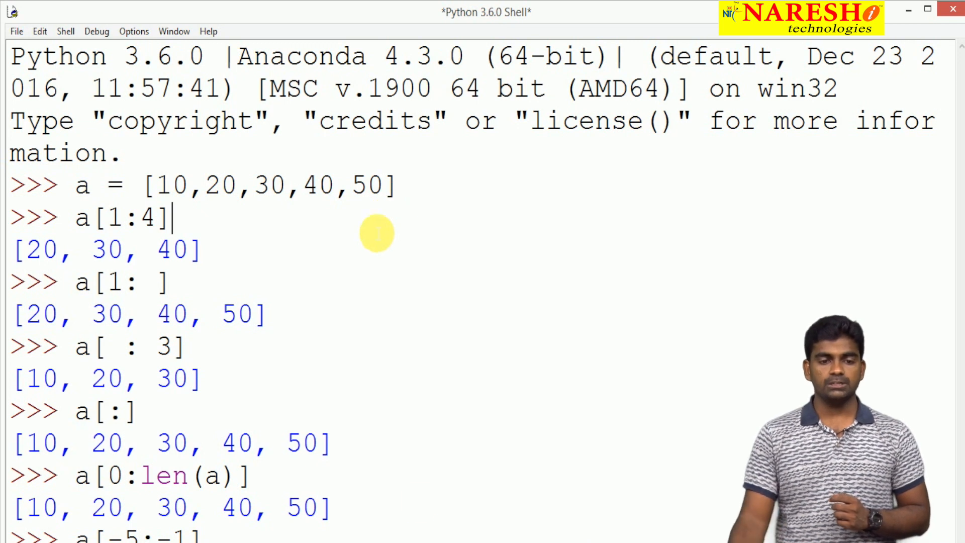
scroll(down, 3)
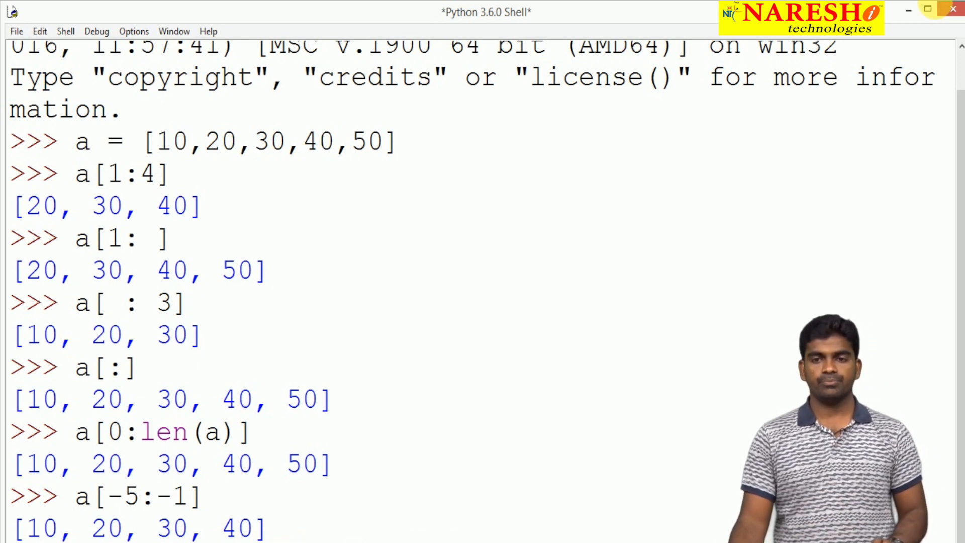
Evaluate the mixed-index slice a[-5:5], returning [10, 20, 30, 40, 50].
text(a[)
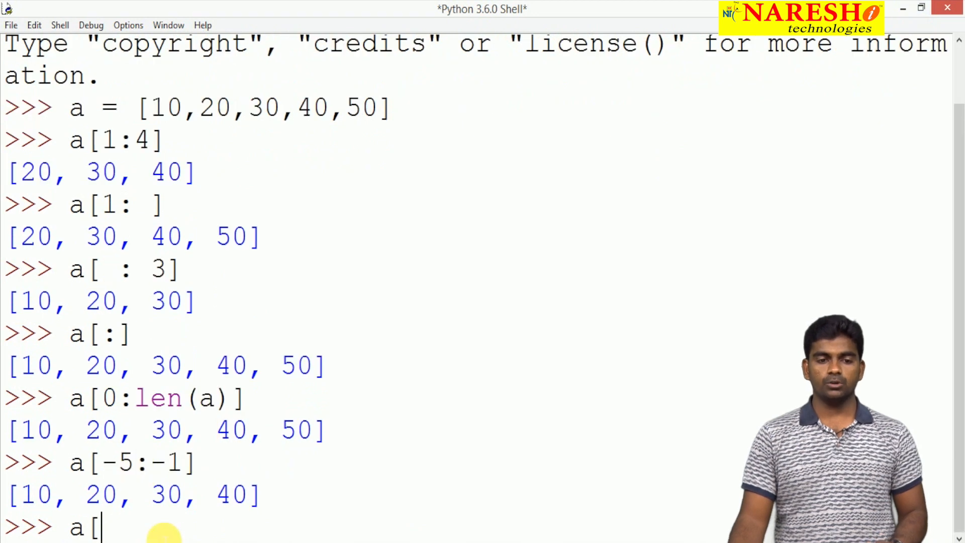
text(-)
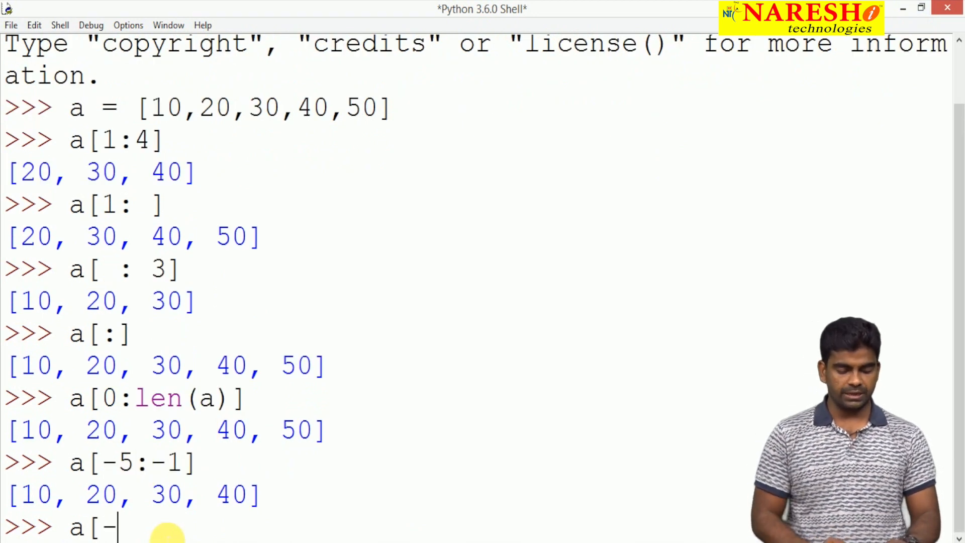
text(5:)
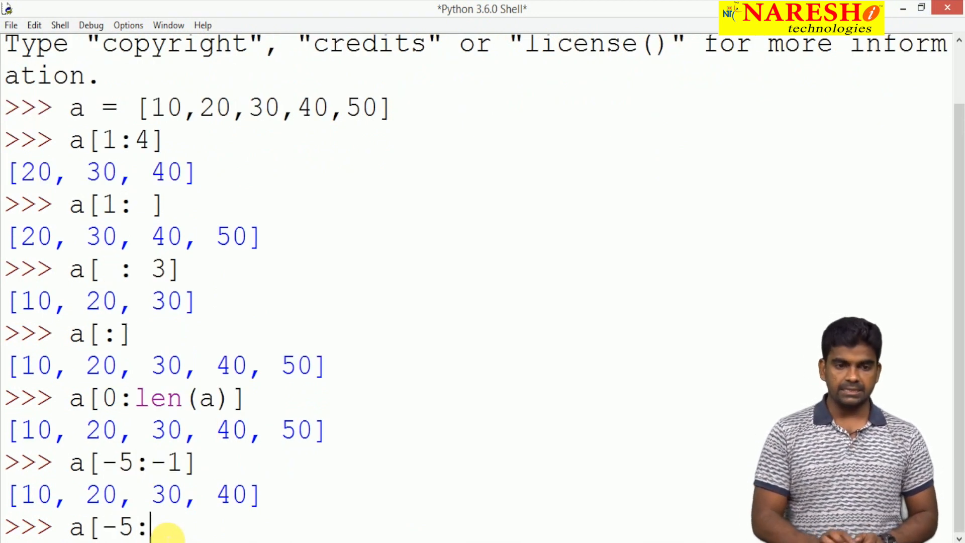
text(5)
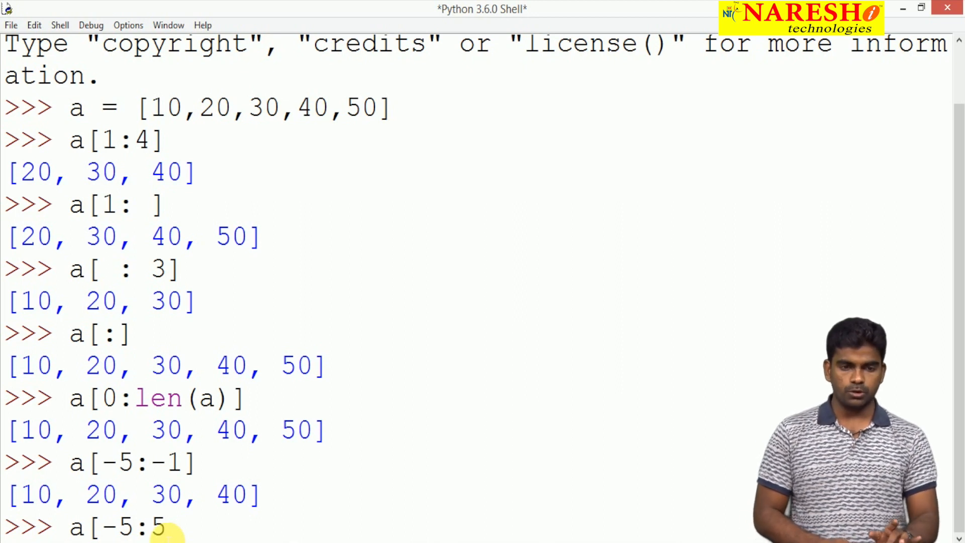
text(])
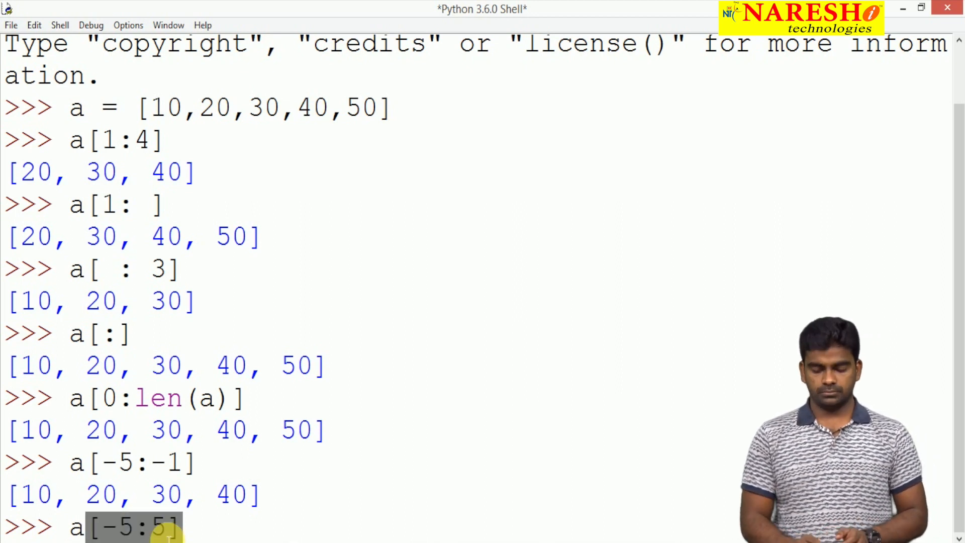
key(Return)
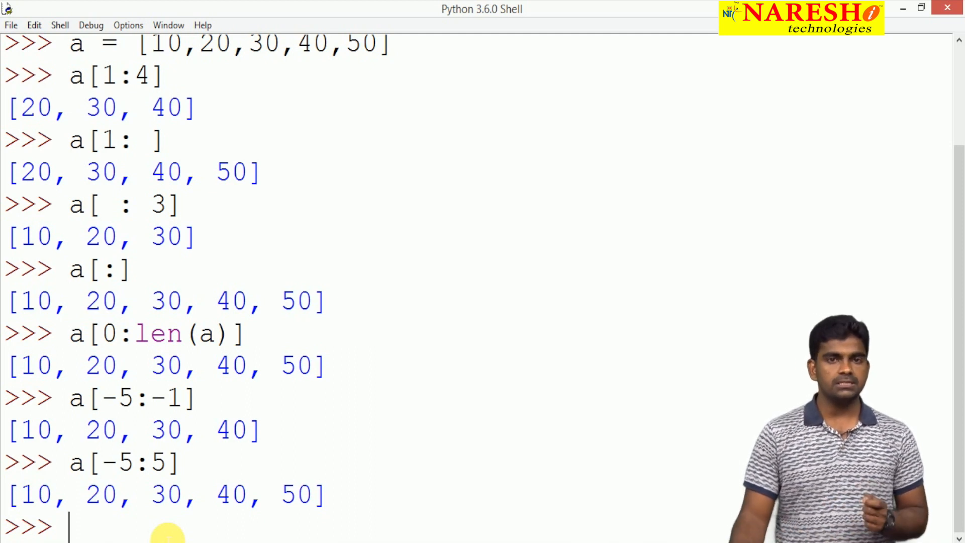
scroll(up, 3)
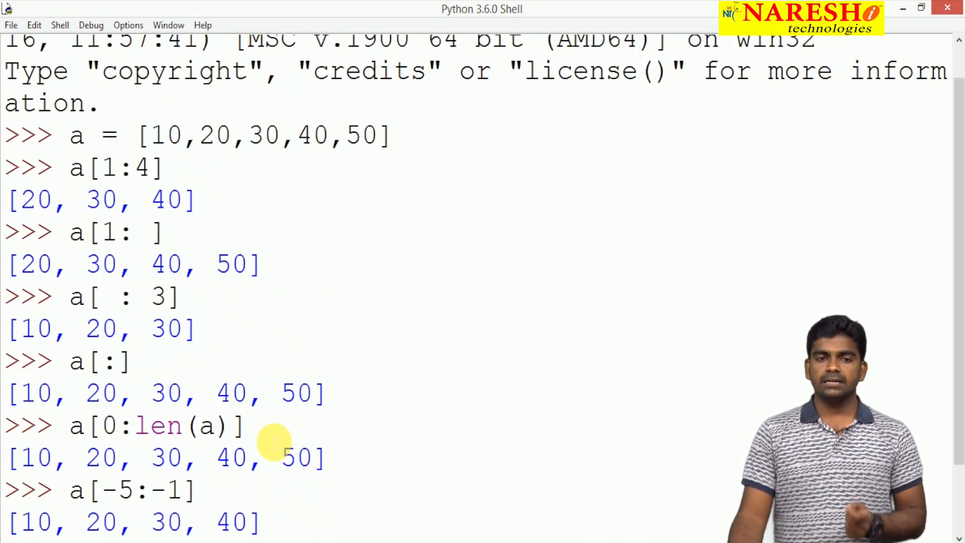
scroll(down, 3)
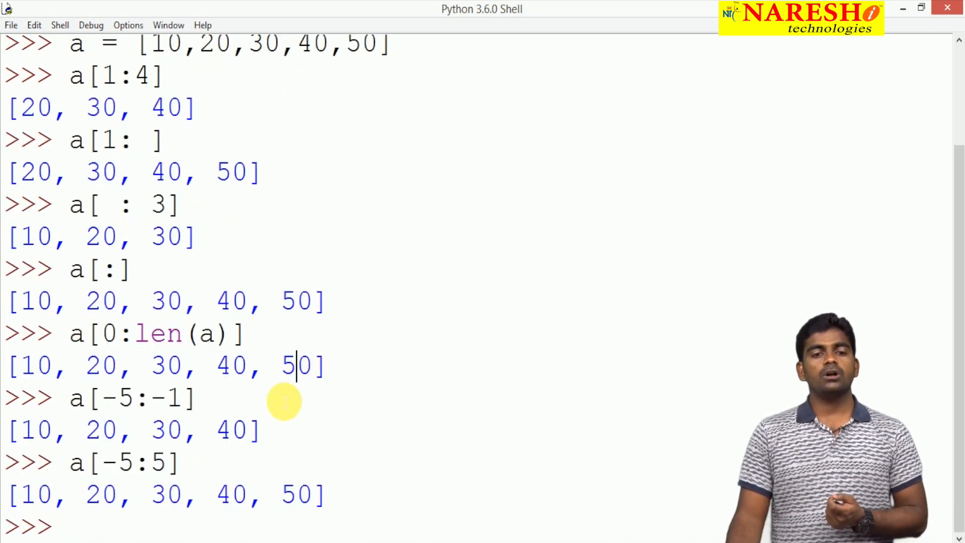
mouse_move(147, 529)
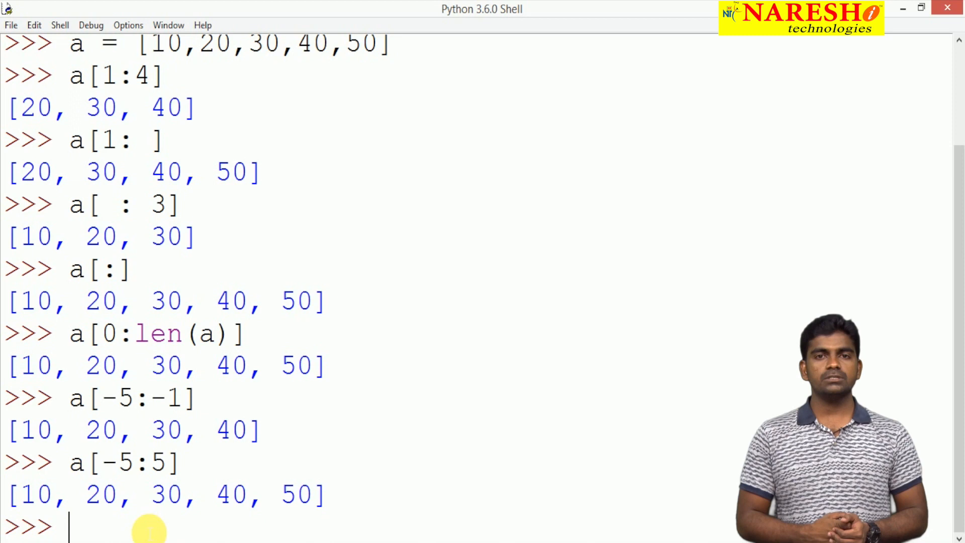
mouse_move(139, 520)
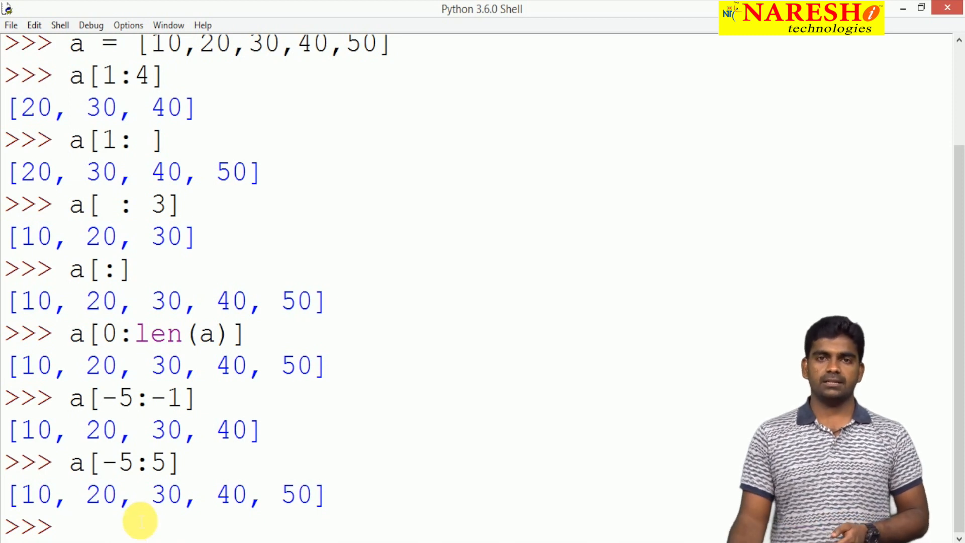